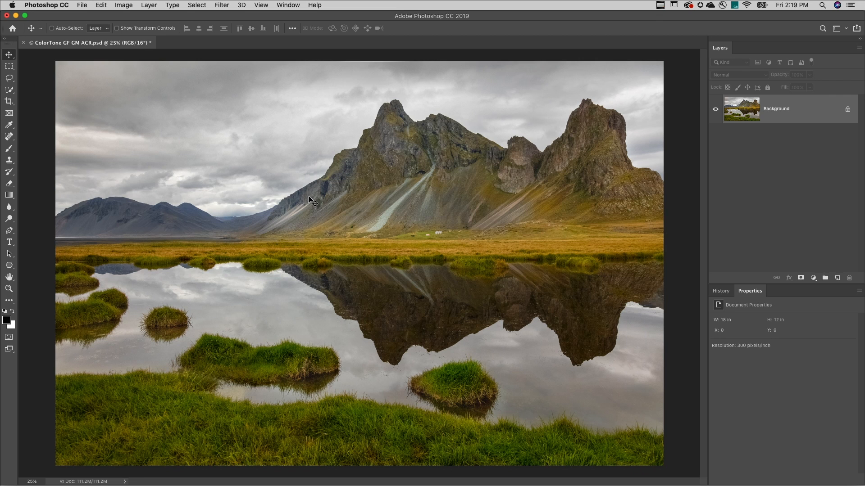
mouse_move(701, 237)
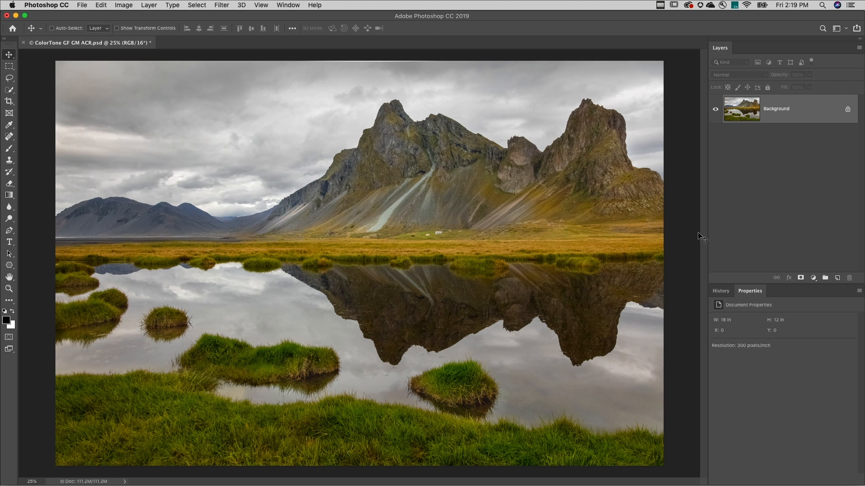
mouse_move(803, 265)
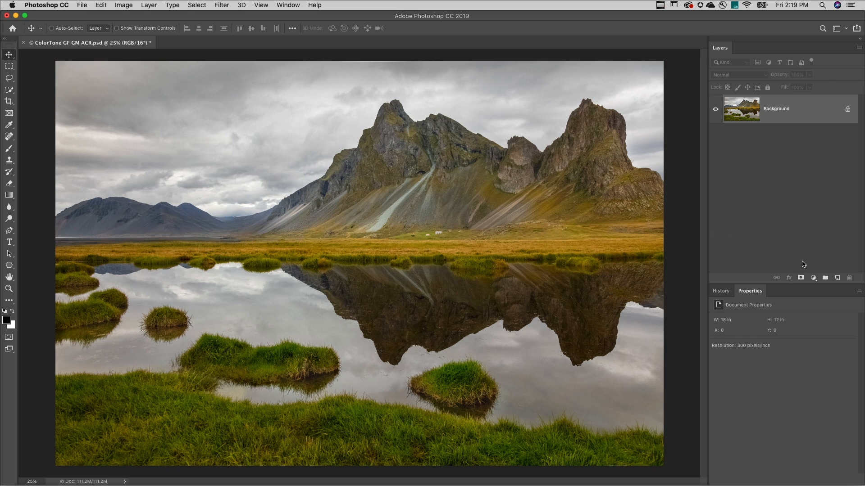
Step: Start a new Gradient fill layer and set its blend mode to Color
click(813, 278)
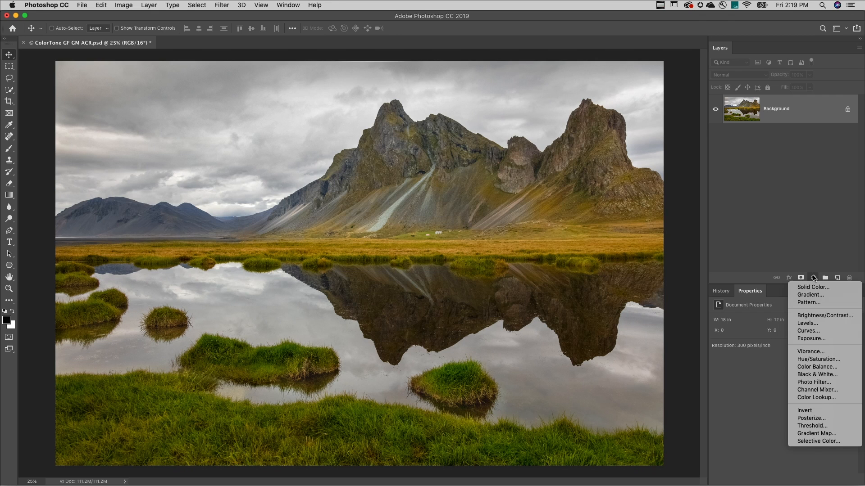
mouse_move(809, 295)
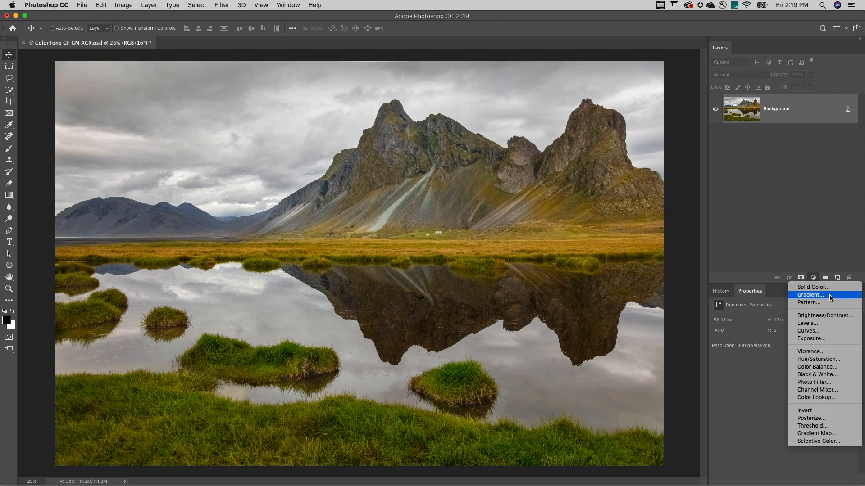
click(810, 295)
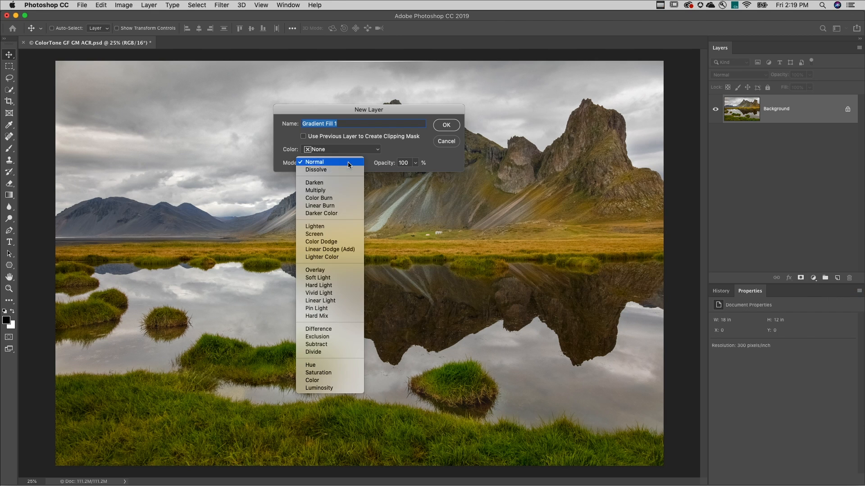
click(312, 380)
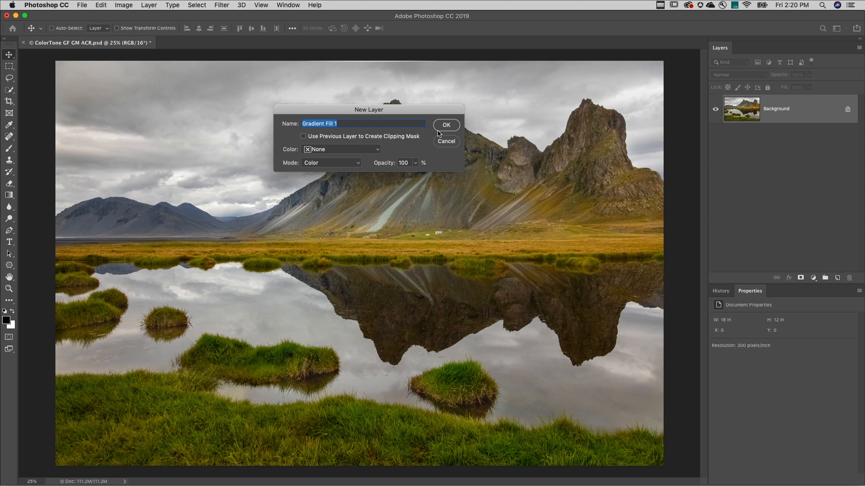
Step: Create Gradient Fill 1, choose the Red, Green preset and bring up its gradient for editing
click(446, 125)
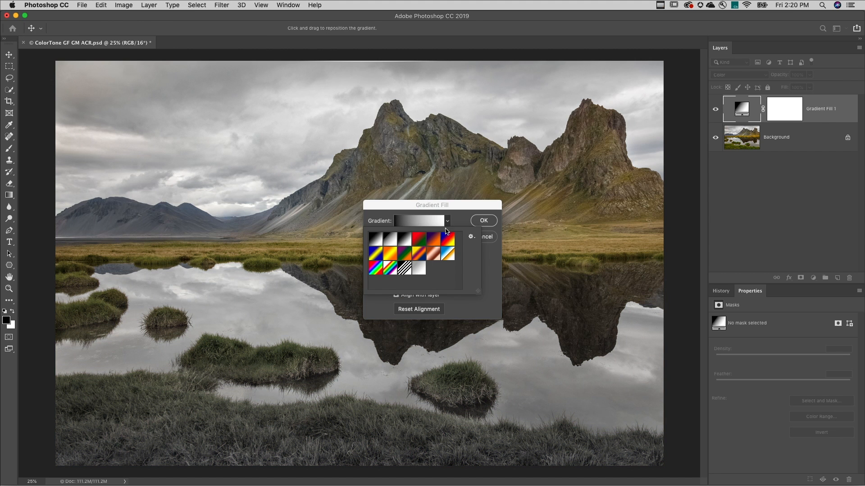
click(433, 242)
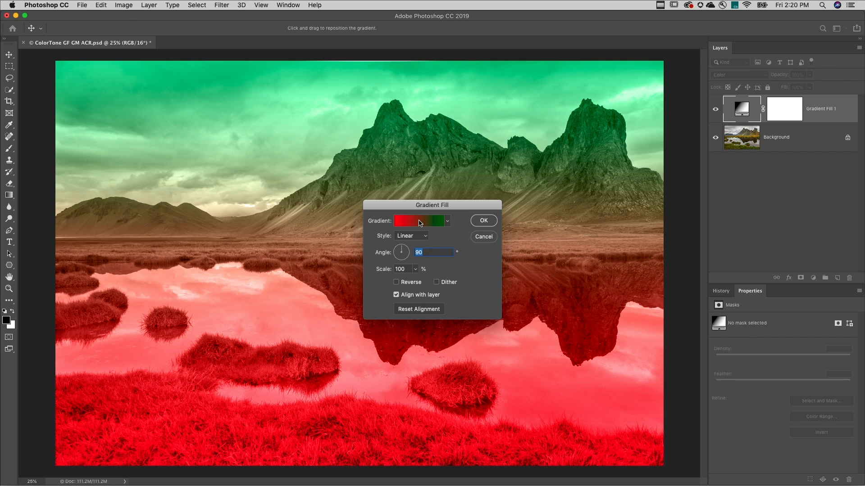
click(418, 221)
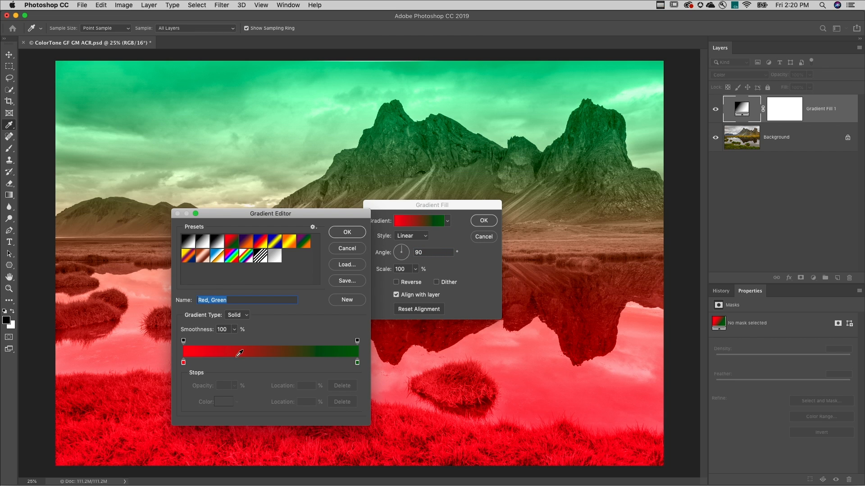
Step: Recolour the stops to blue-grey and olive yellow and apply the gradient wash to the photo
double_click(184, 362)
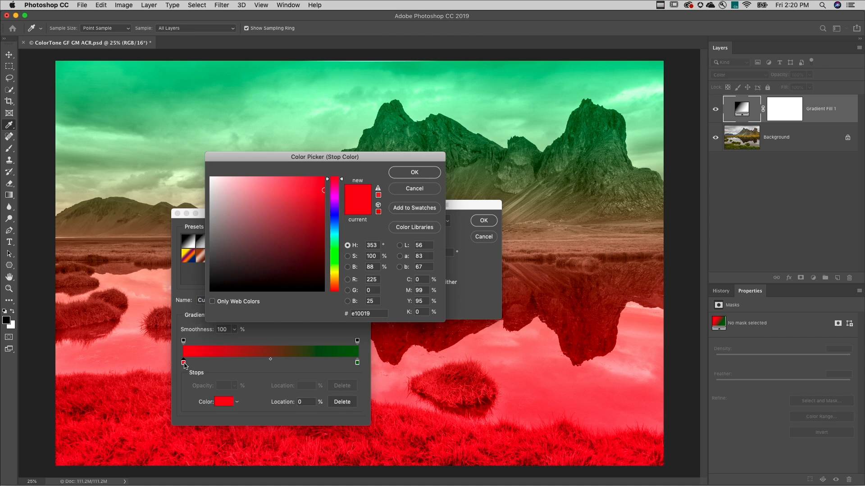
click(240, 251)
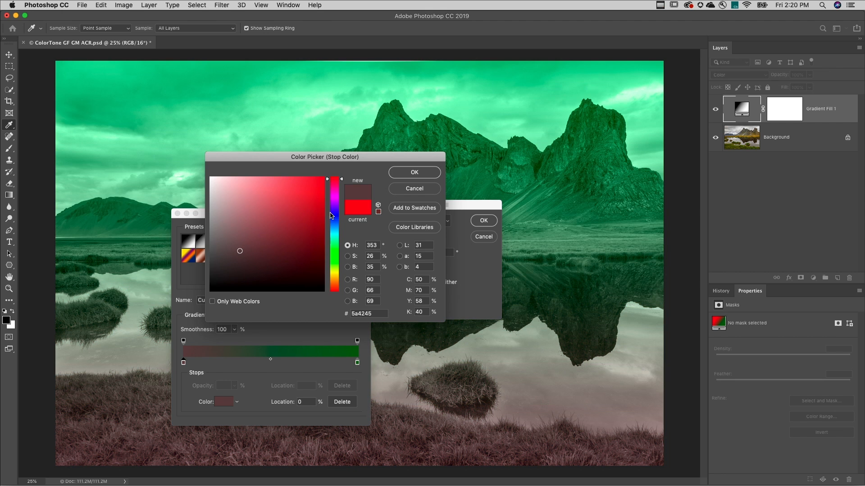
click(414, 172)
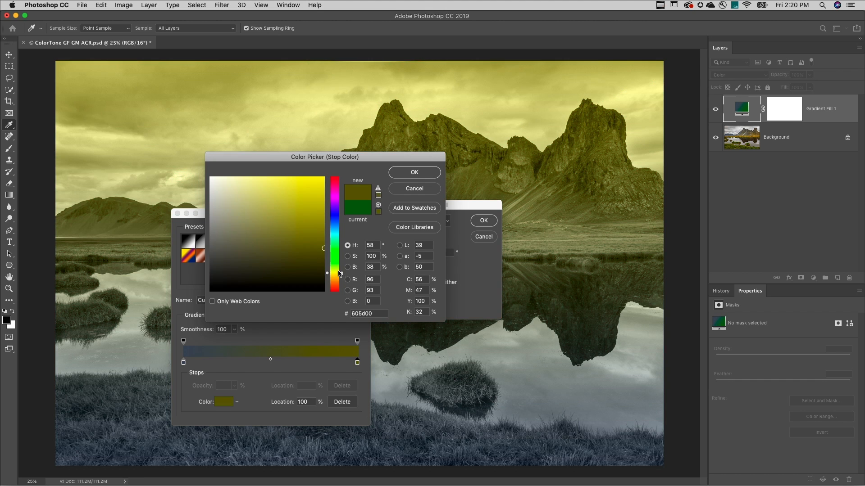
click(414, 172)
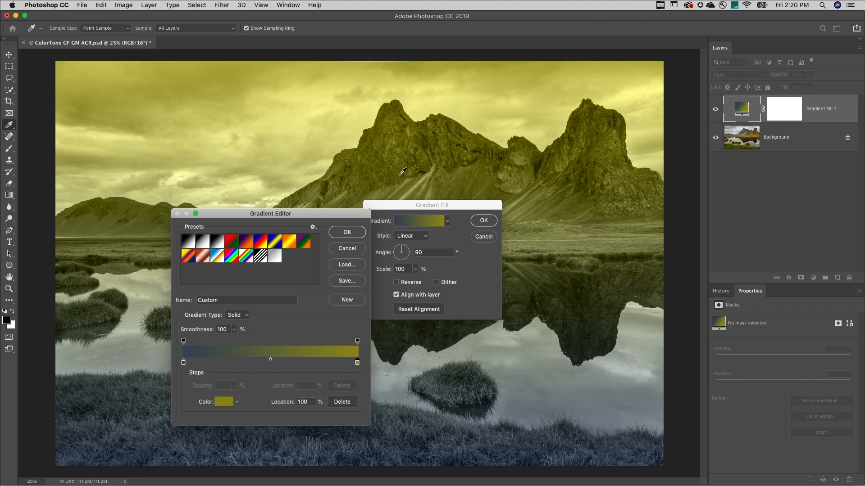
click(346, 232)
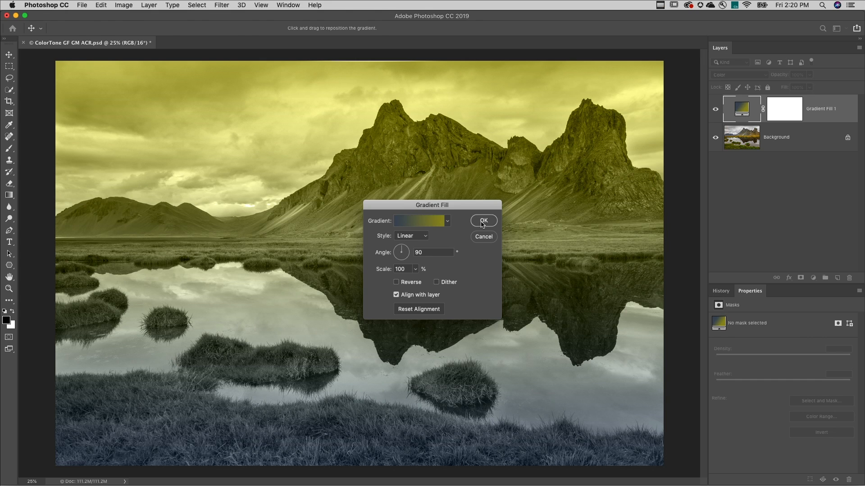
click(482, 221)
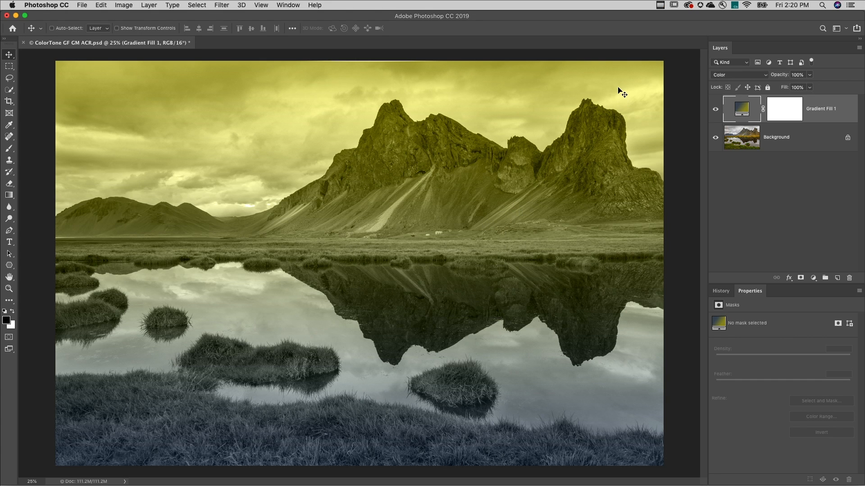
mouse_move(626, 449)
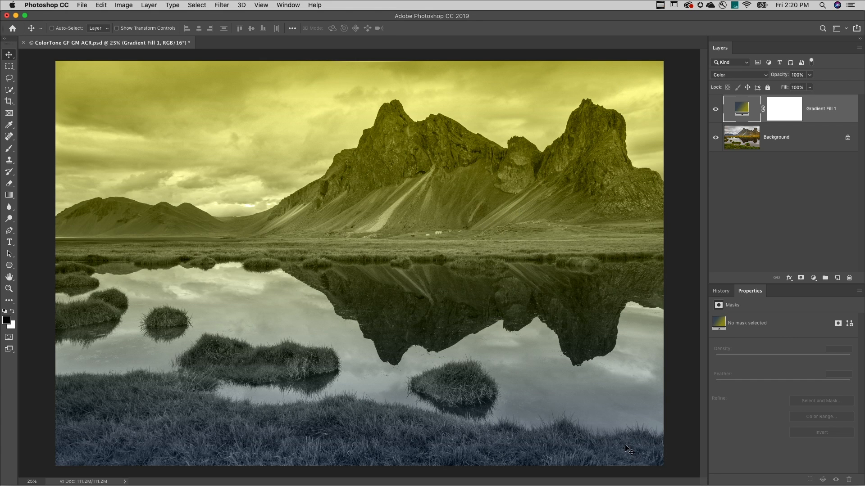
Step: Toggle Gradient Fill 1 off to restore original colours and bring up the adjustment layer list
click(716, 109)
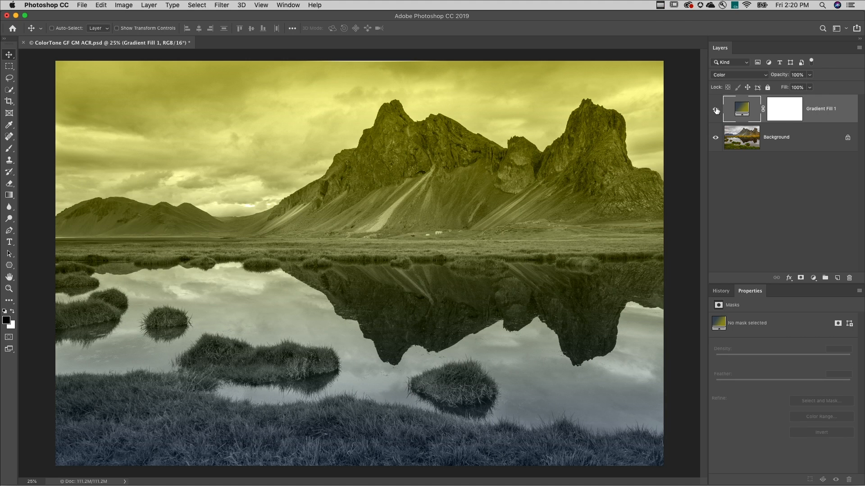
click(716, 109)
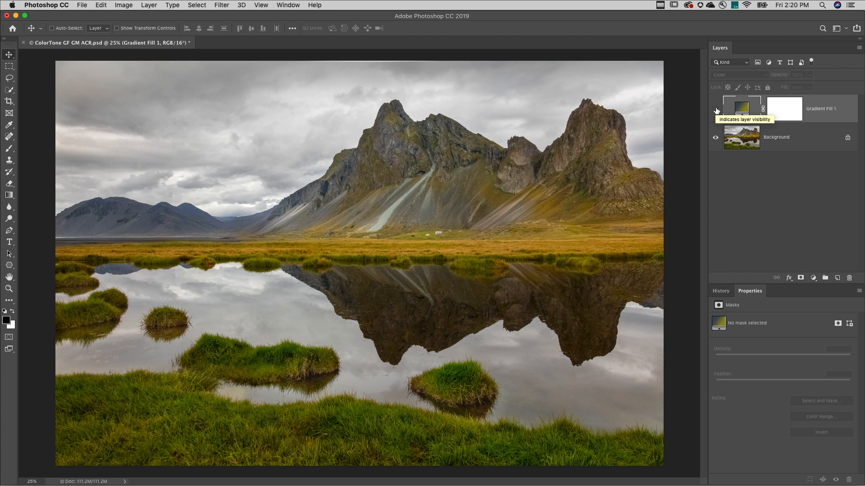
click(715, 109)
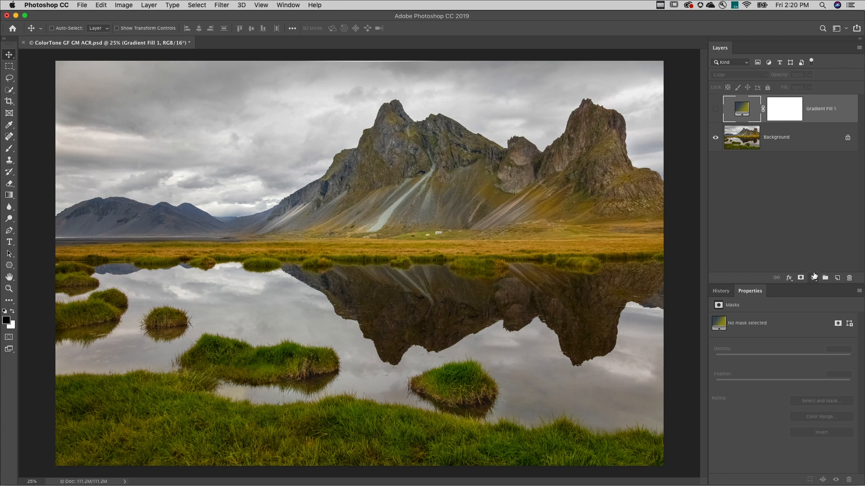
click(801, 277)
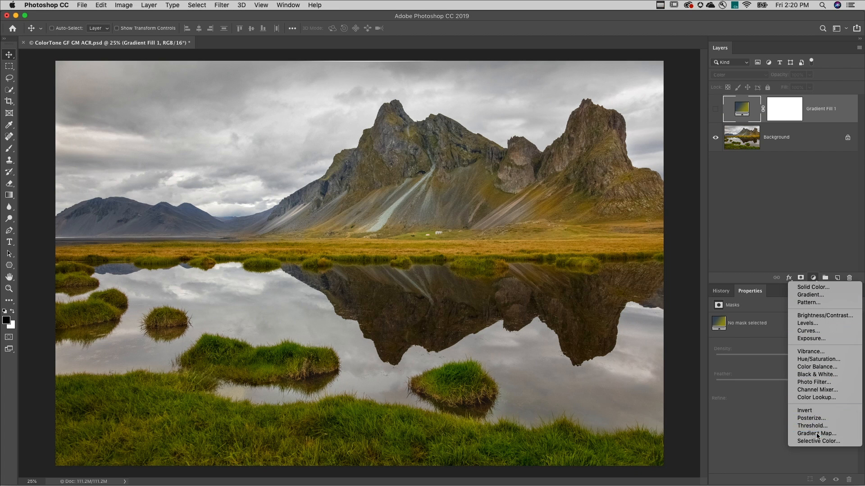
Step: Add a black-to-white Gradient Map 1 layer and bring up its gradient for editing
click(816, 432)
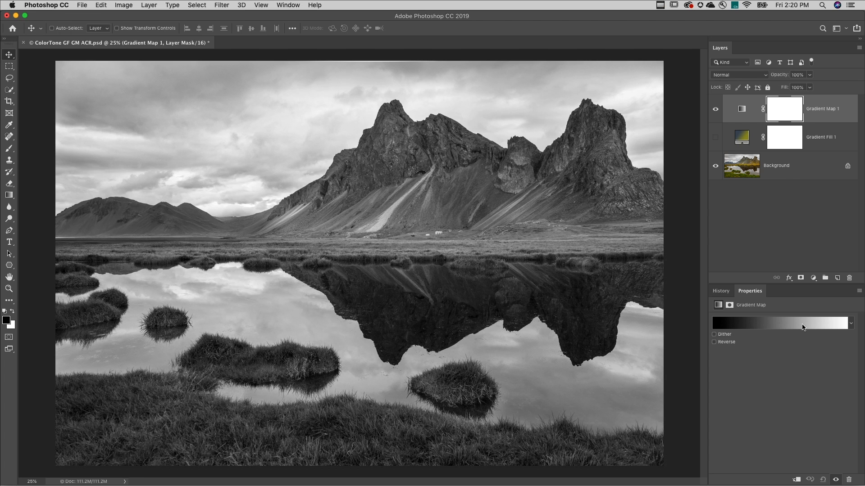
mouse_move(803, 323)
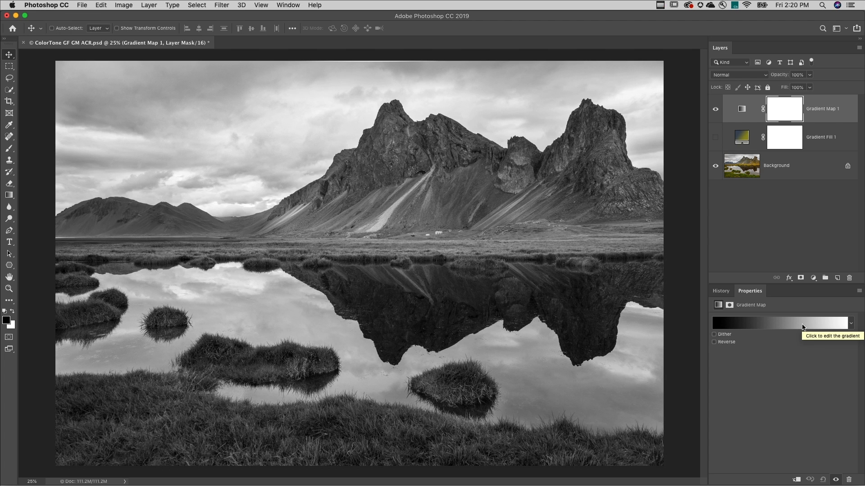
mouse_move(619, 292)
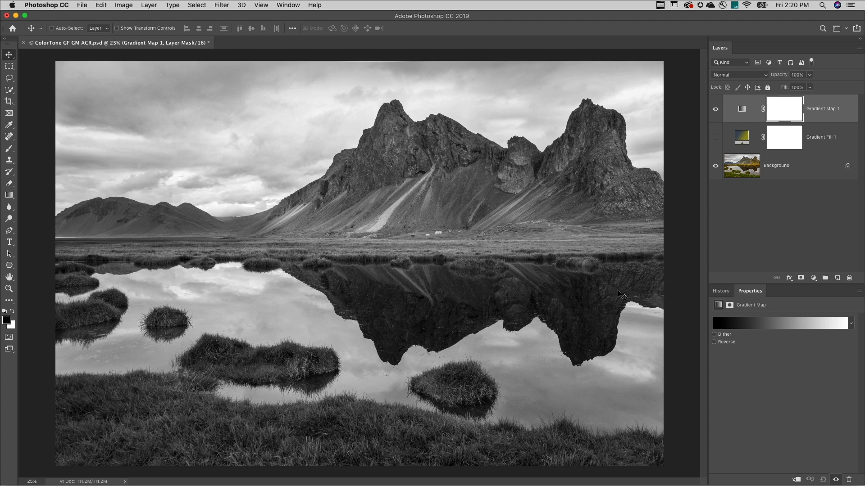
mouse_move(754, 327)
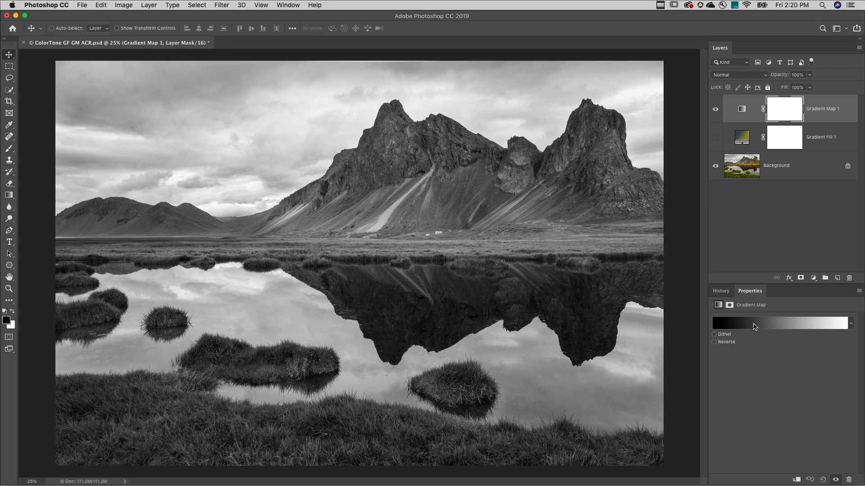
mouse_move(766, 327)
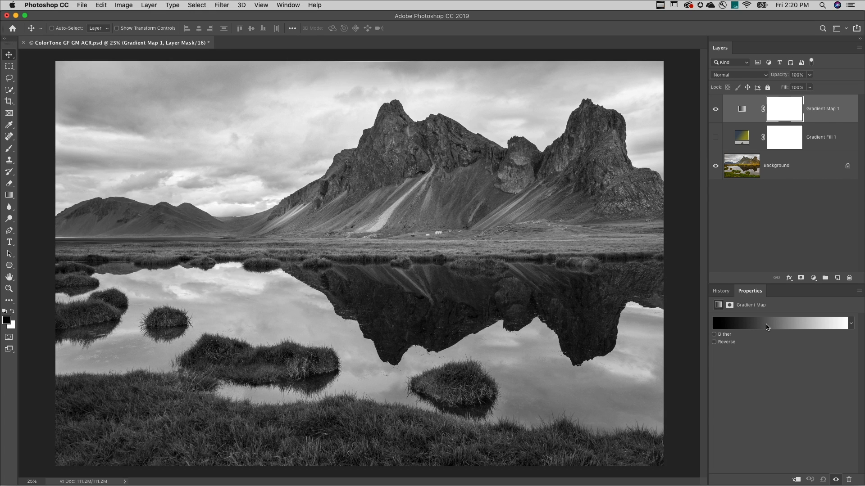
click(780, 323)
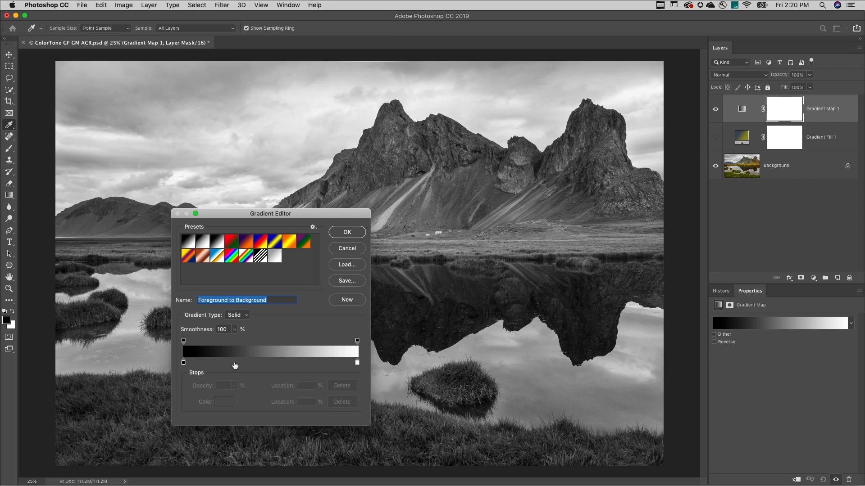
Step: Add a 26% stop coloured slate blue #3f4b52
click(228, 362)
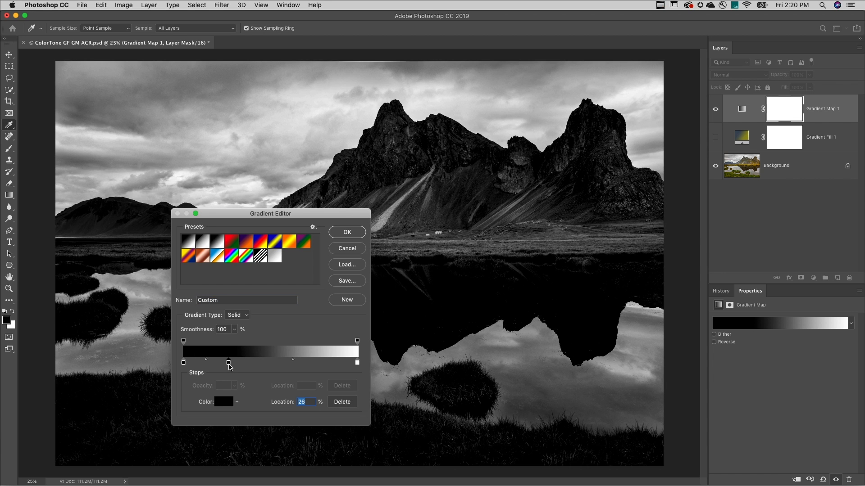
click(224, 401)
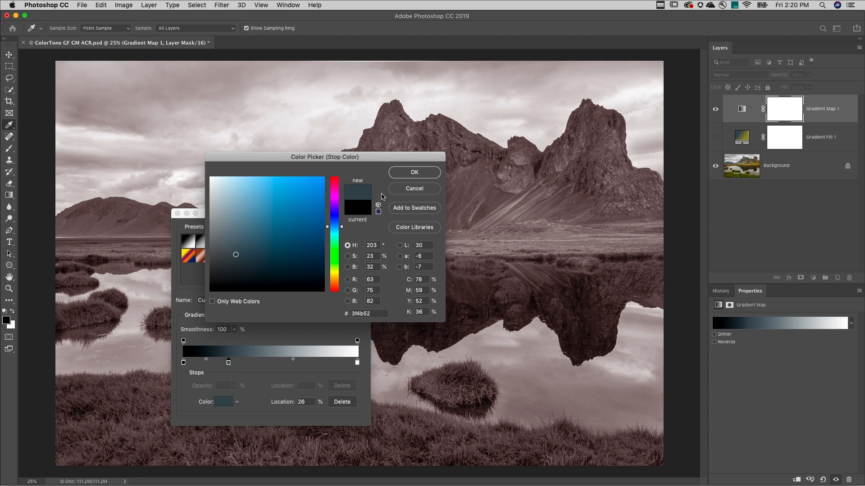
click(413, 172)
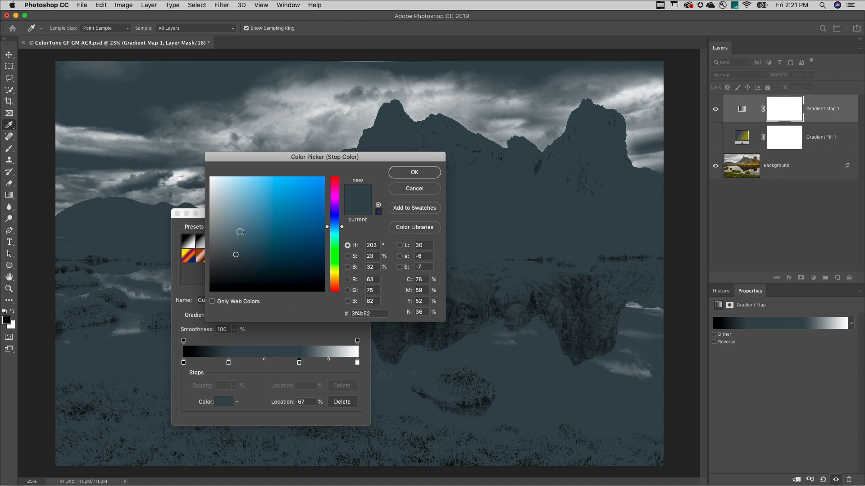
Step: Set the 67% stop to pale cream #bdbea5 and accept the black-blue-cream gradient
click(225, 206)
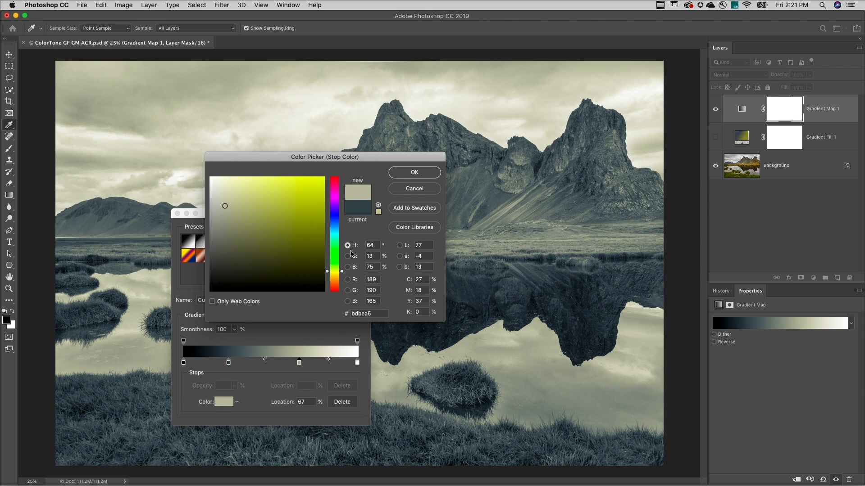
click(413, 172)
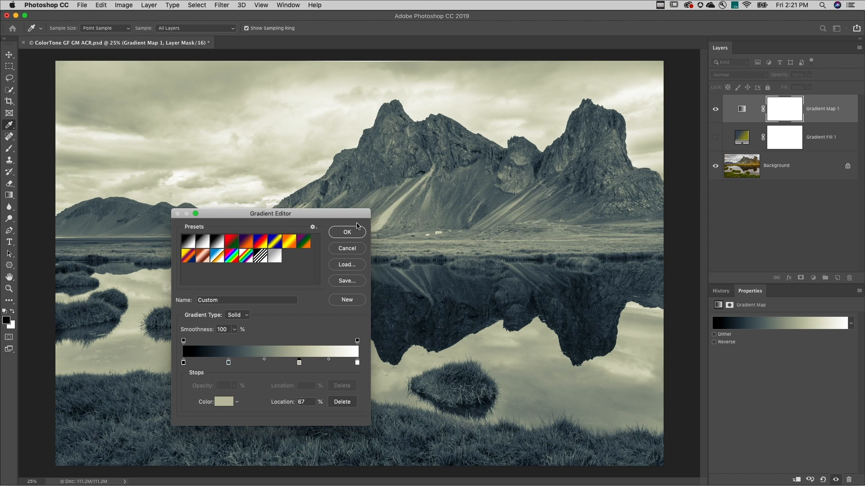
click(346, 232)
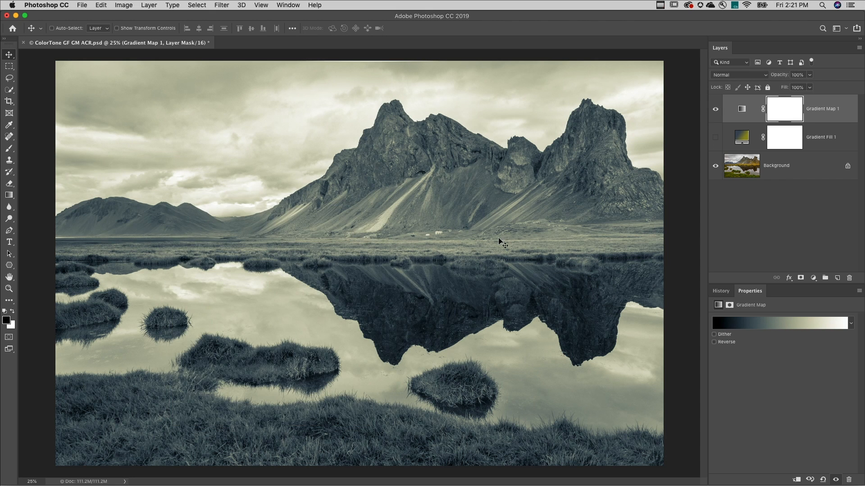
Step: Hide Gradient Map 1 and make the Background photo the active layer
click(715, 108)
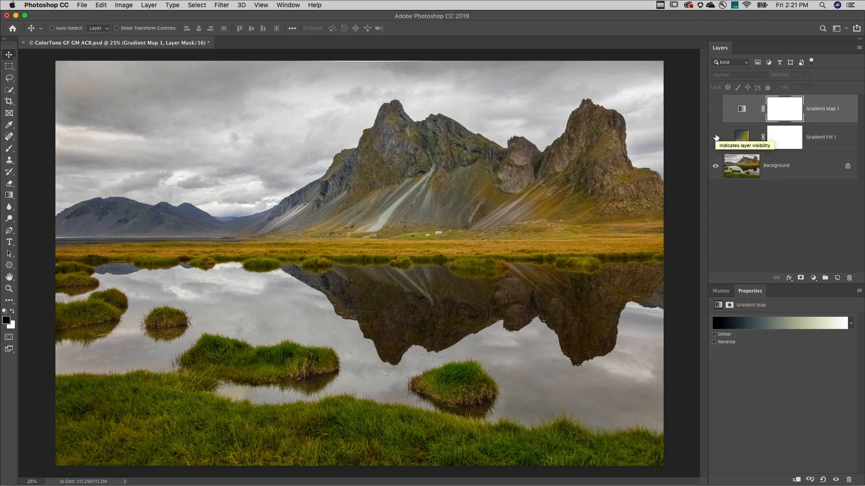
click(774, 166)
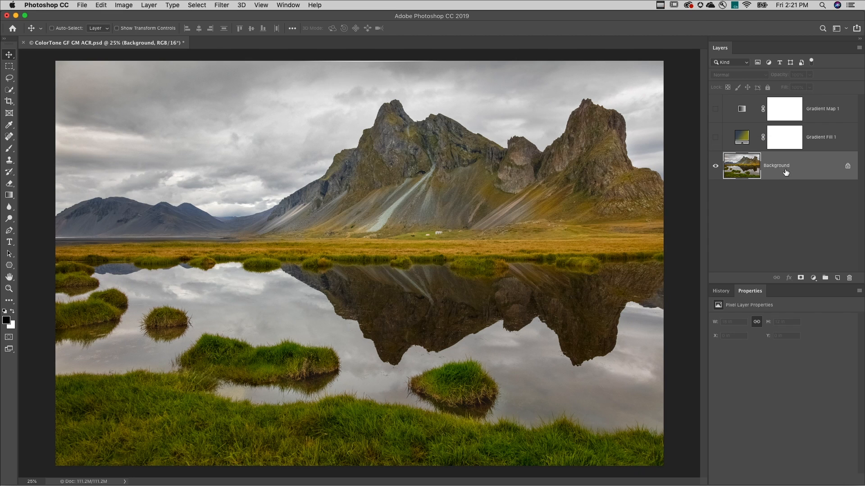
mouse_move(778, 173)
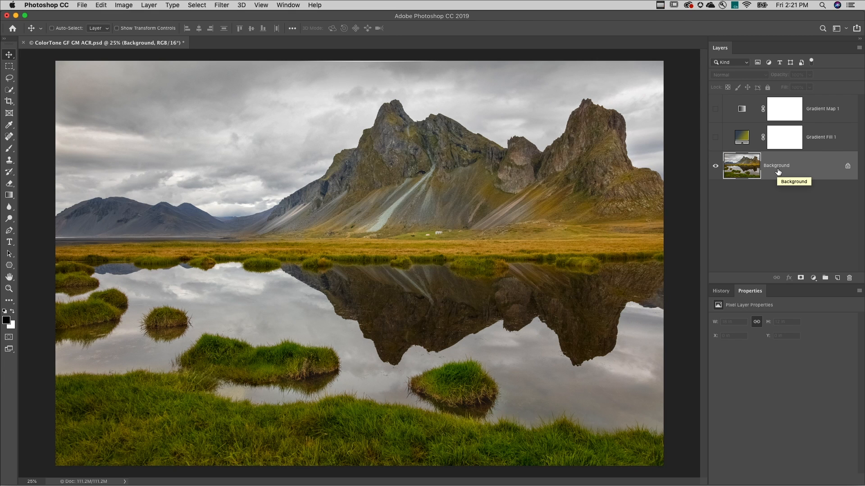
Step: Convert the Background to smart object Layer 0 and launch the Camera Raw filter on it
click(221, 5)
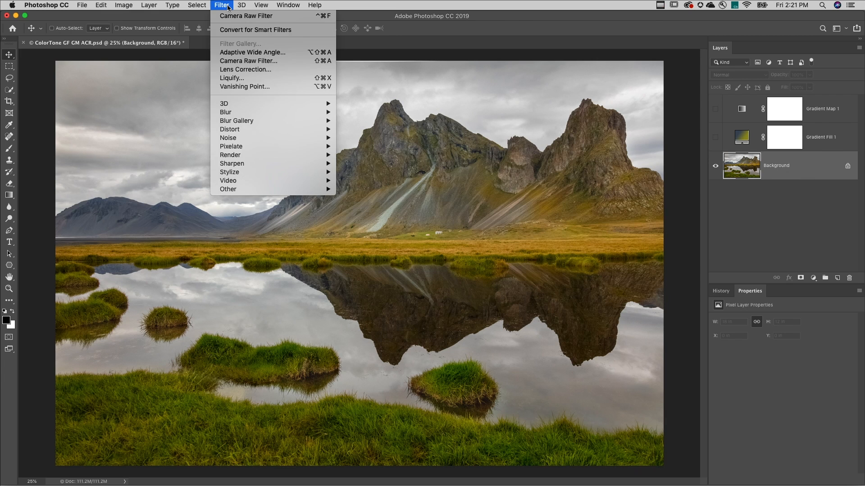
mouse_move(256, 30)
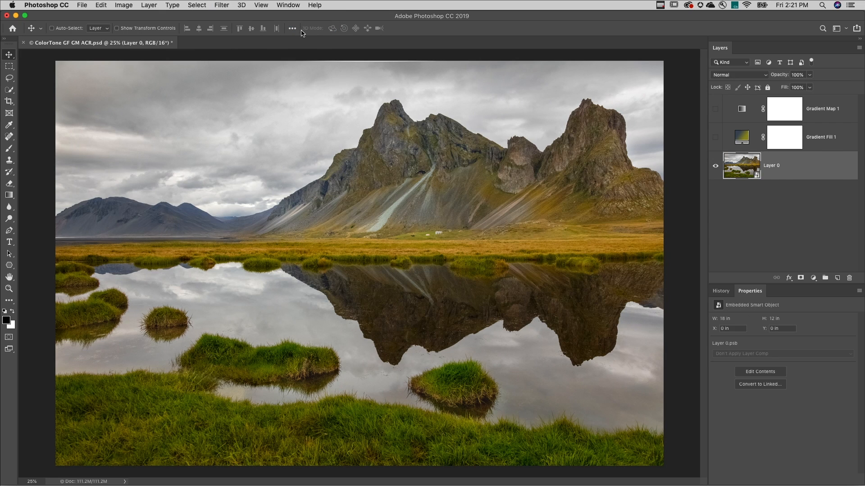
click(221, 5)
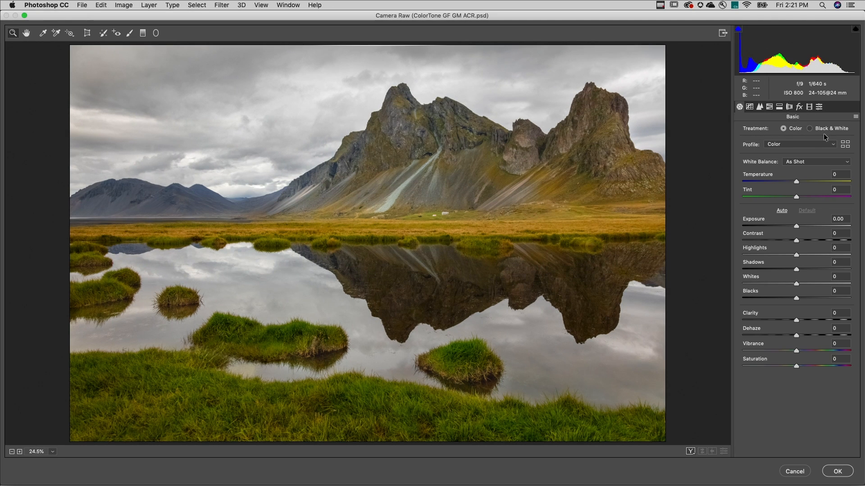
Step: In the Profile Browser, apply the Artistic 03 creative profile at 100
click(846, 145)
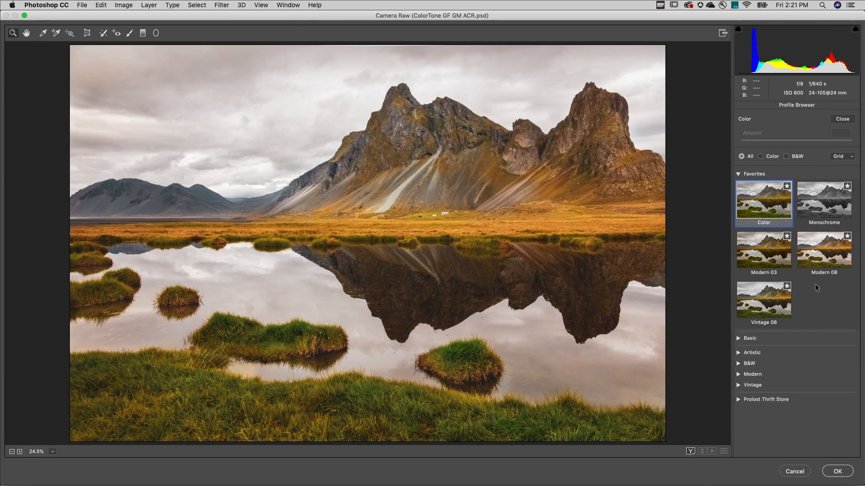
click(824, 379)
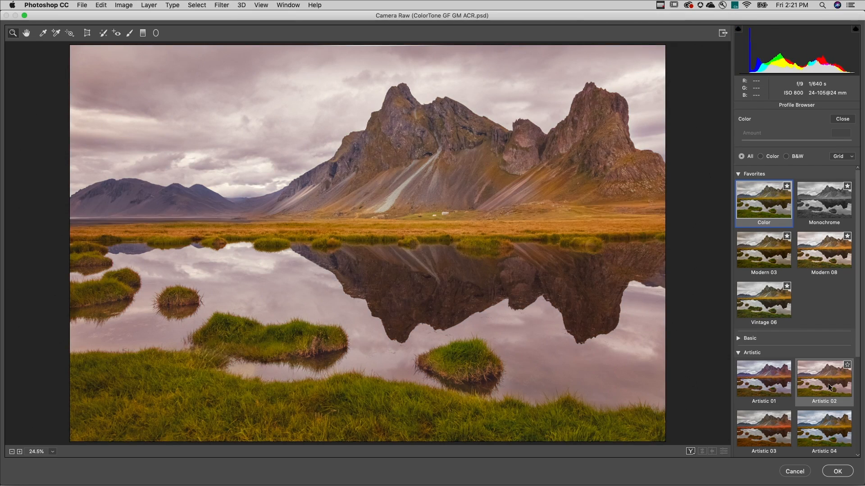
click(763, 430)
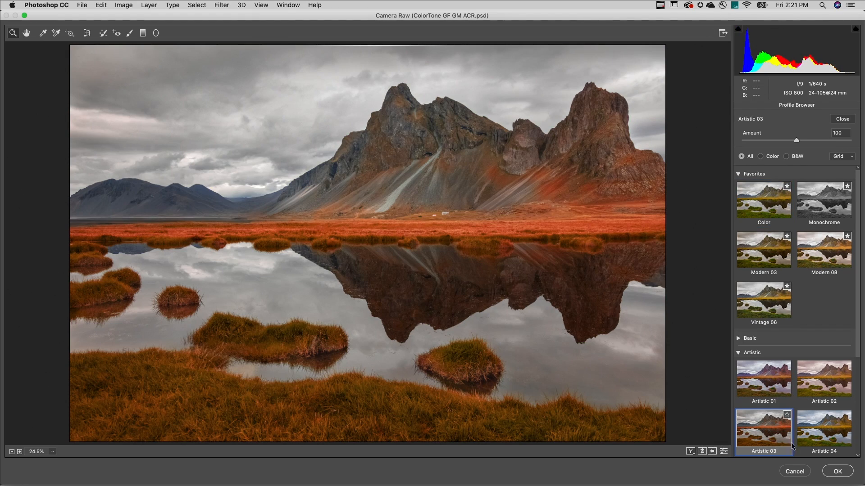